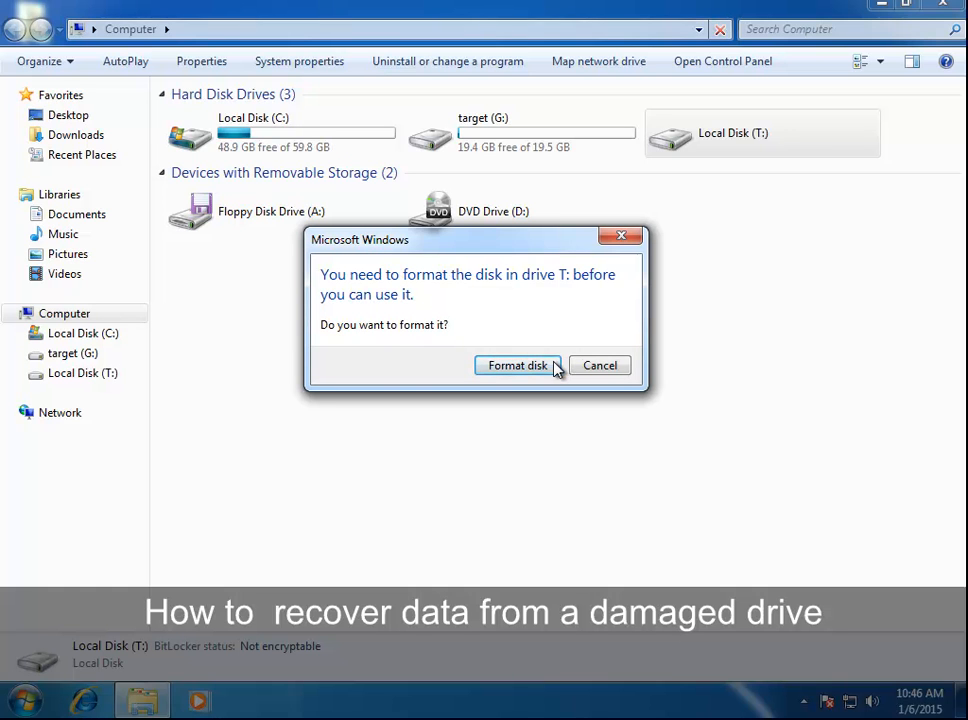
Decline formatting T: and check that its properties show 0 bytes and no file system
{"action": "left_click", "coordinate": [599, 365]}
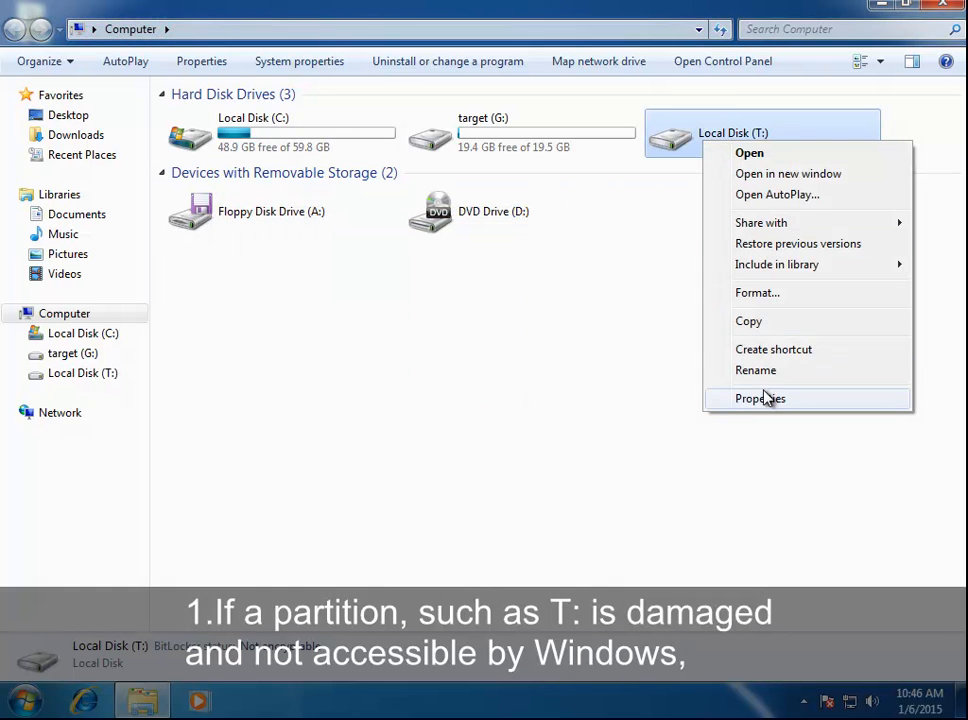
{"action": "left_click", "coordinate": [760, 398]}
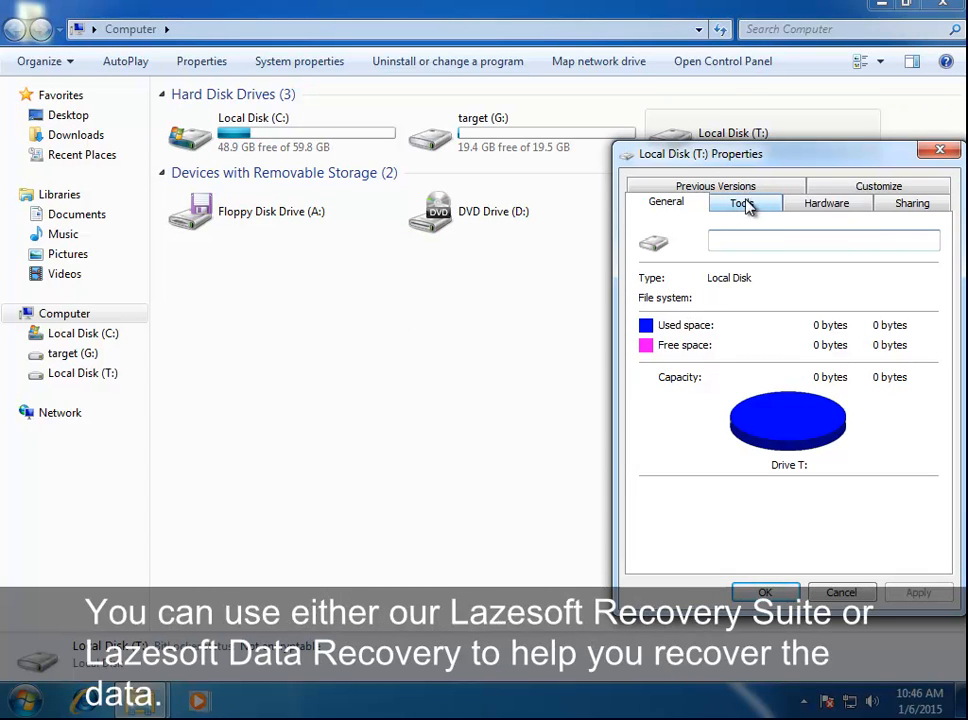
{"action": "mouse_move", "coordinate": [788, 453]}
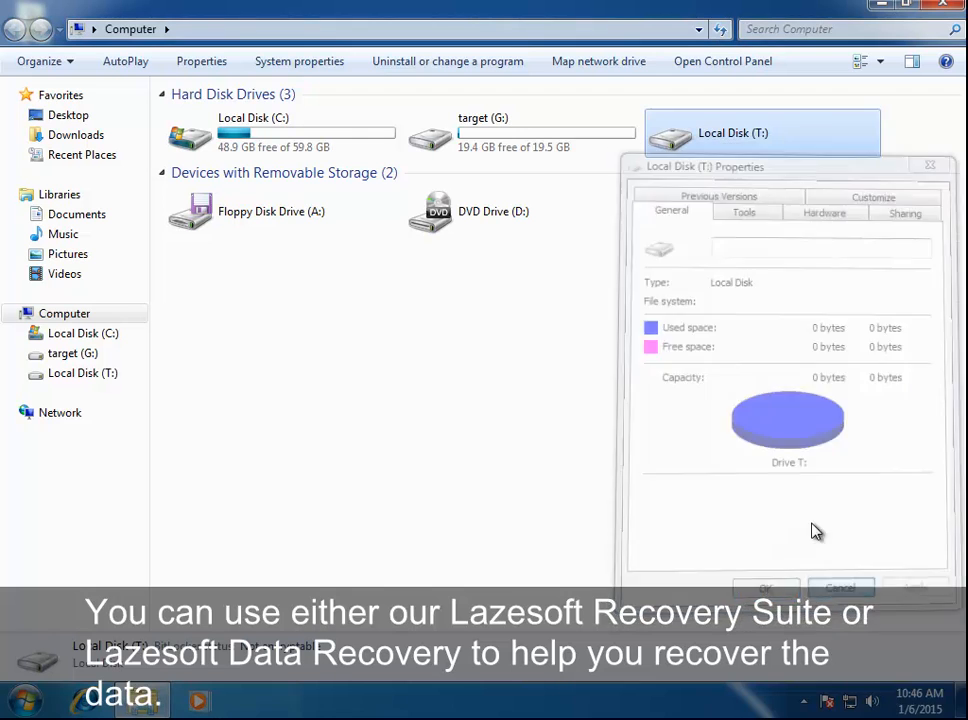
{"action": "left_click", "coordinate": [929, 165]}
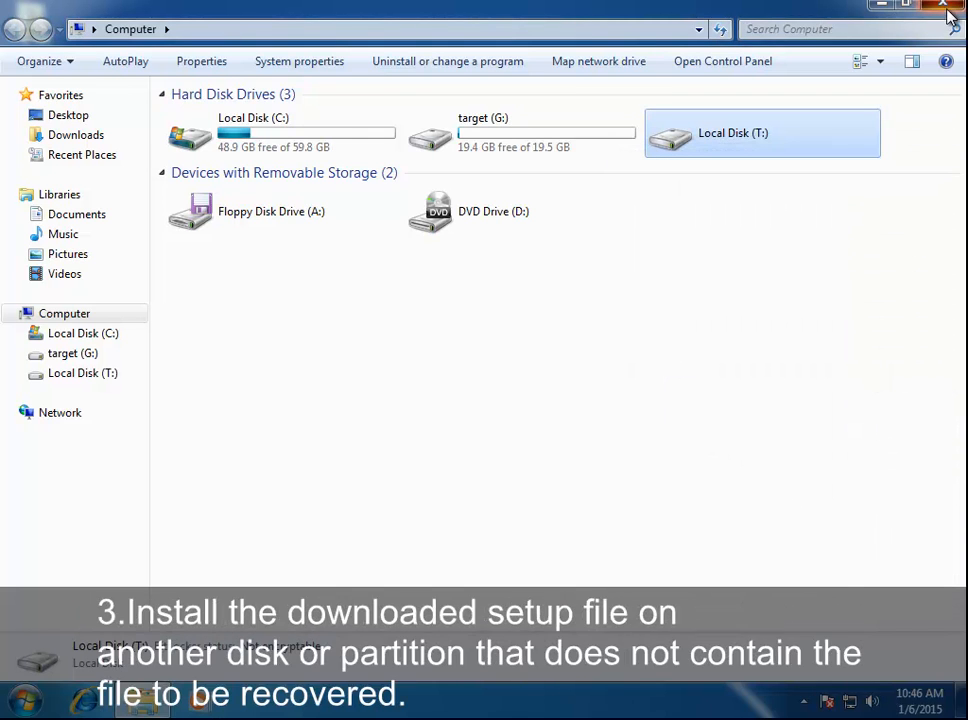
Run a Fast Scan on the unformatted T: drive and dismiss the no-files-found notice
{"action": "left_click", "coordinate": [949, 11]}
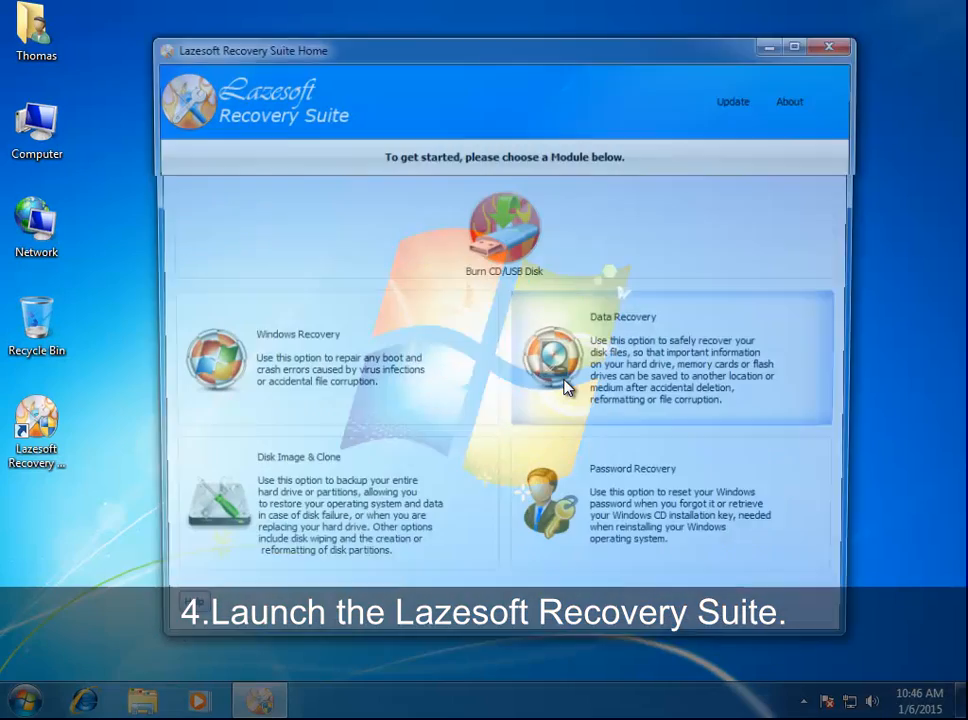
{"action": "left_click", "coordinate": [670, 360]}
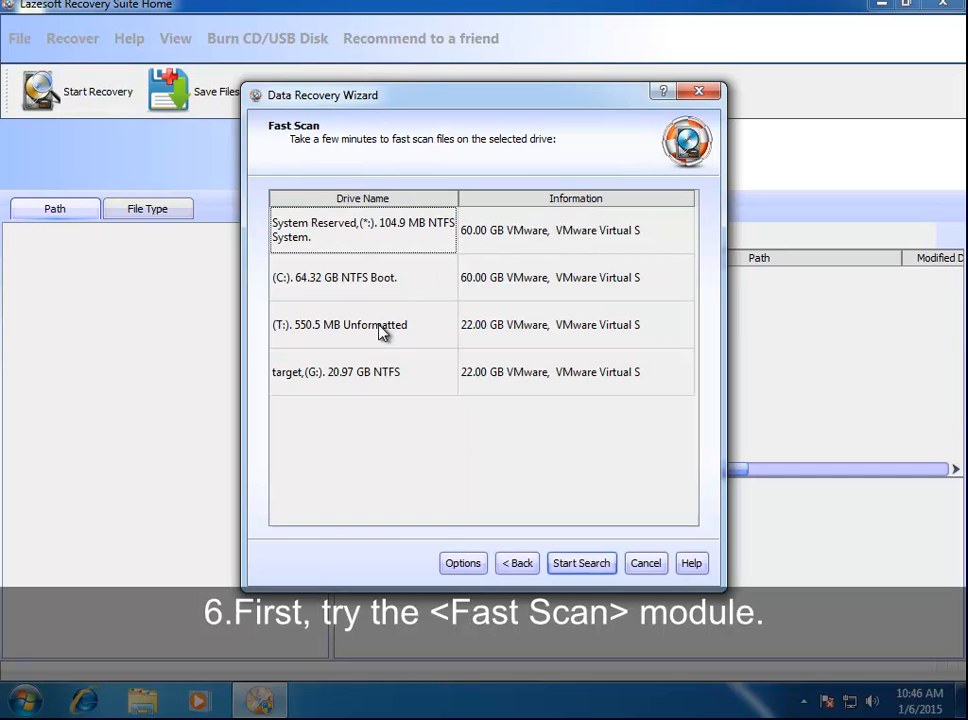
{"action": "left_click", "coordinate": [362, 230]}
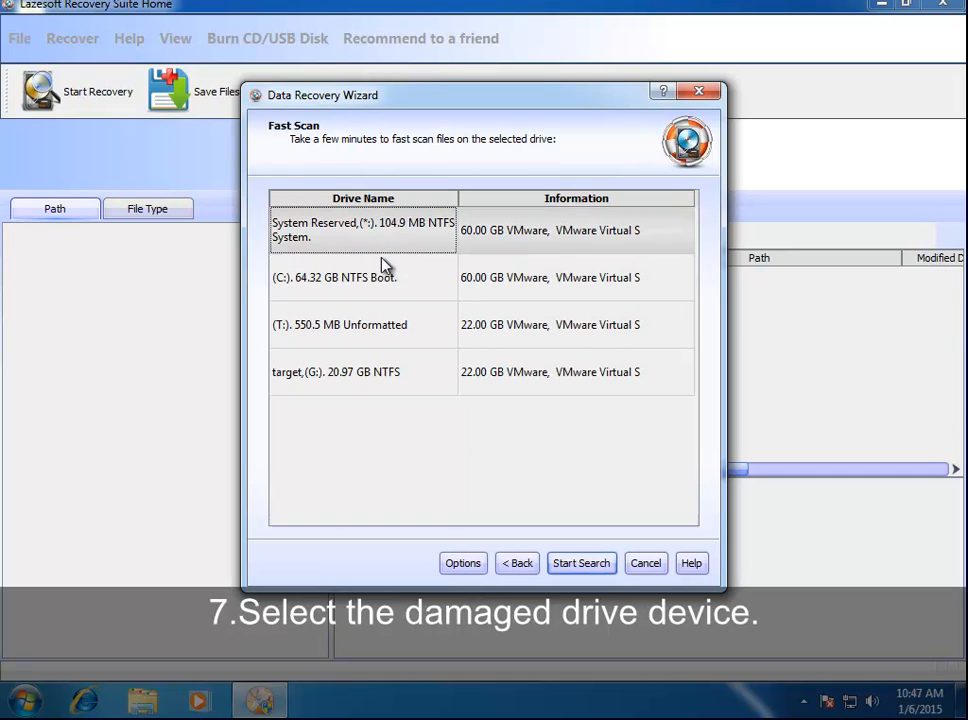
{"action": "left_click", "coordinate": [340, 324]}
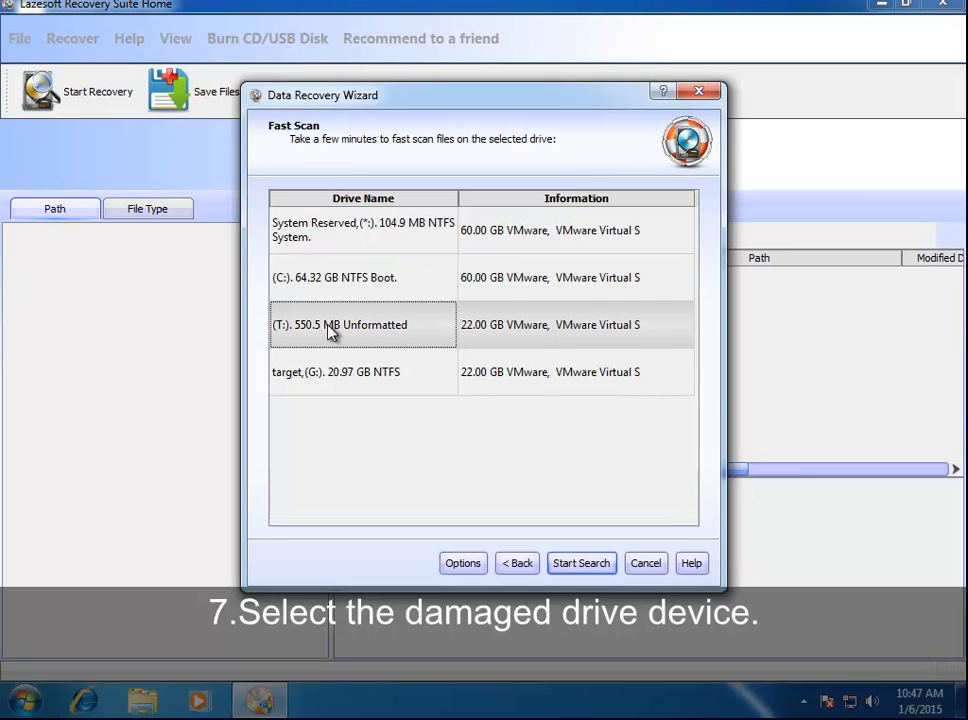
{"action": "left_click", "coordinate": [581, 563]}
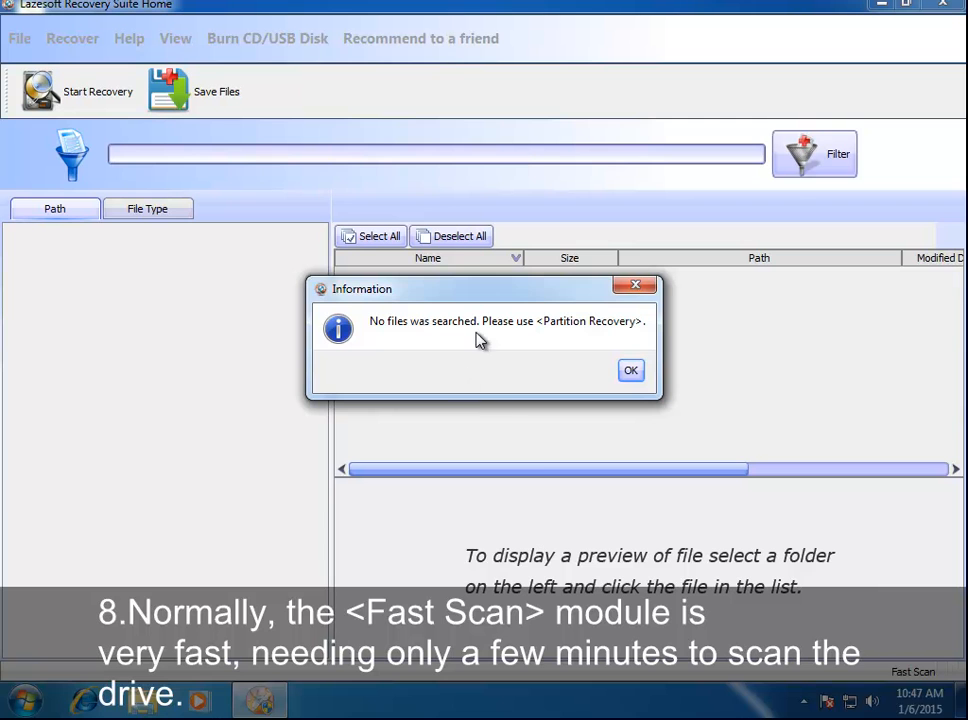
{"action": "left_click", "coordinate": [630, 370]}
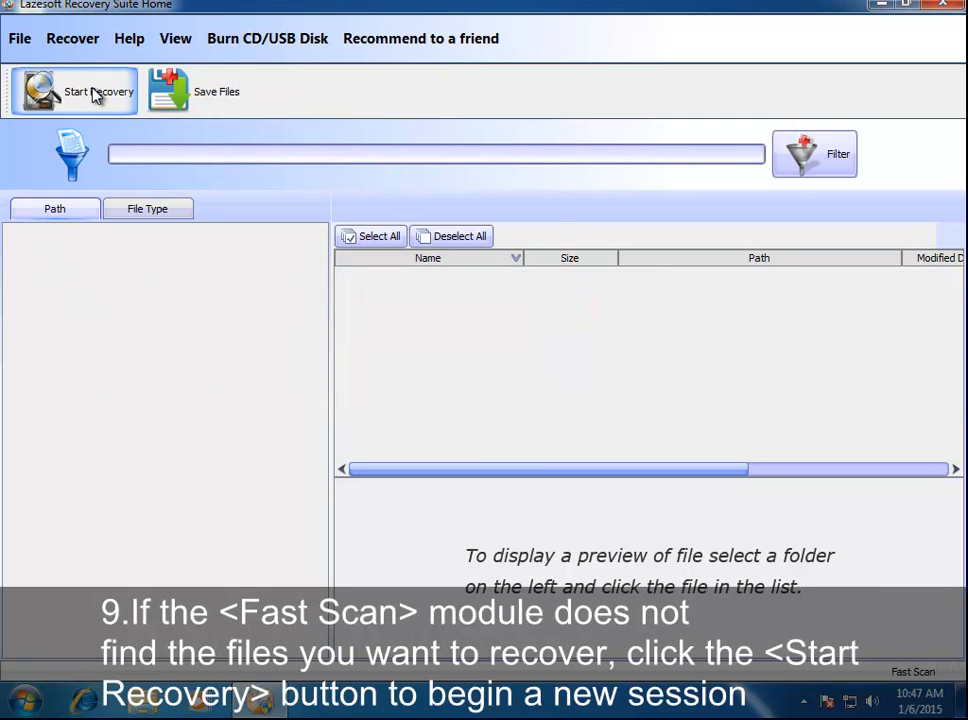
Start a new recovery session with a Deep Scan of the T: partition
{"action": "left_click", "coordinate": [98, 91]}
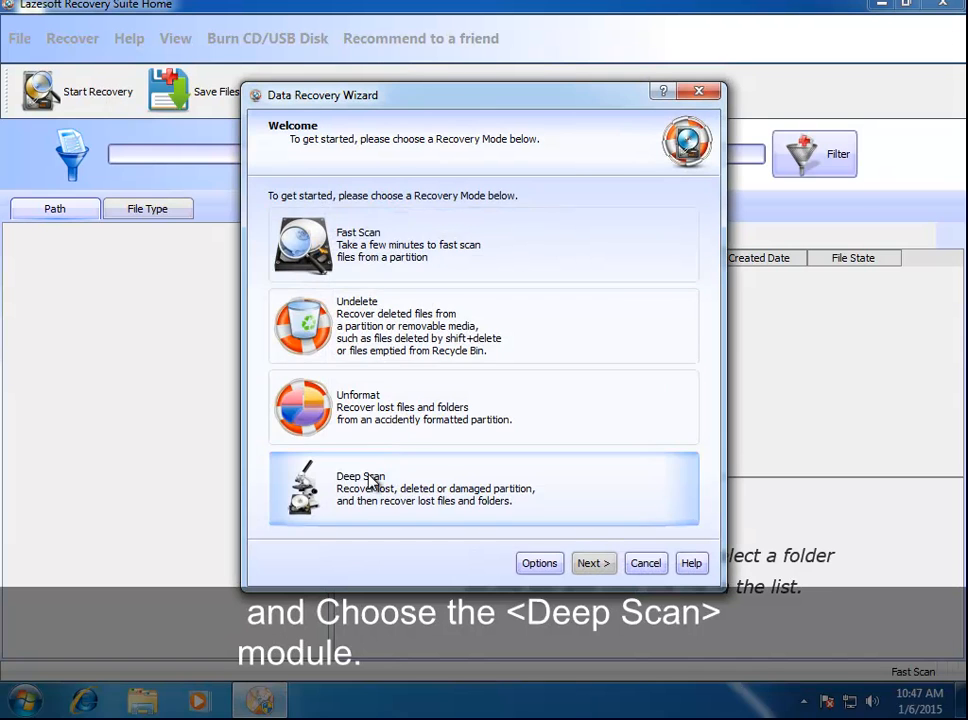
{"action": "left_click", "coordinate": [593, 563]}
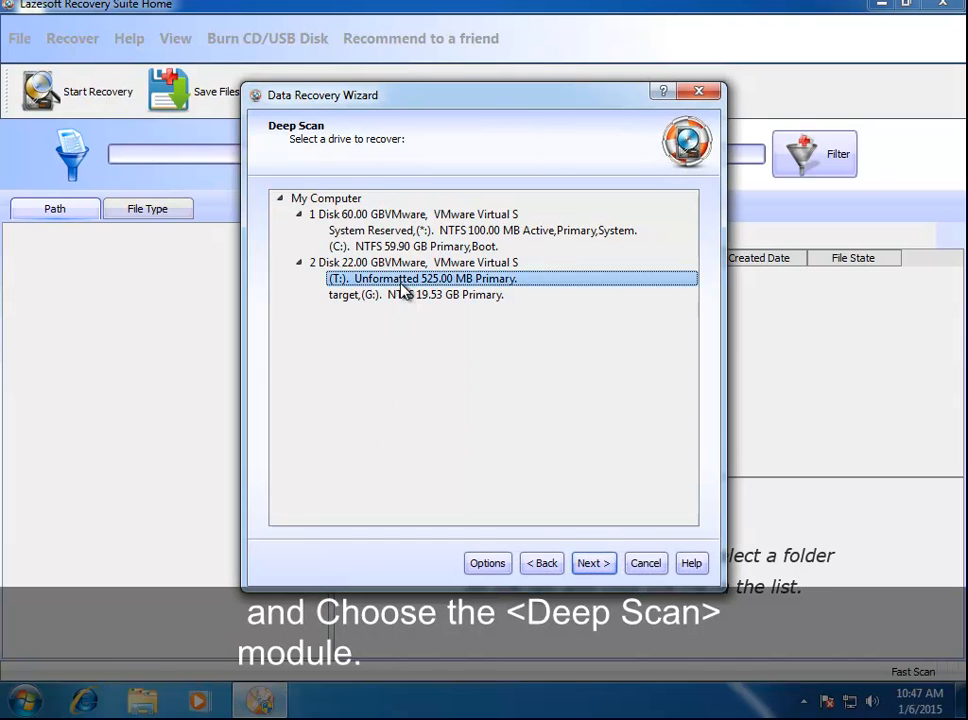
{"action": "mouse_move", "coordinate": [580, 419]}
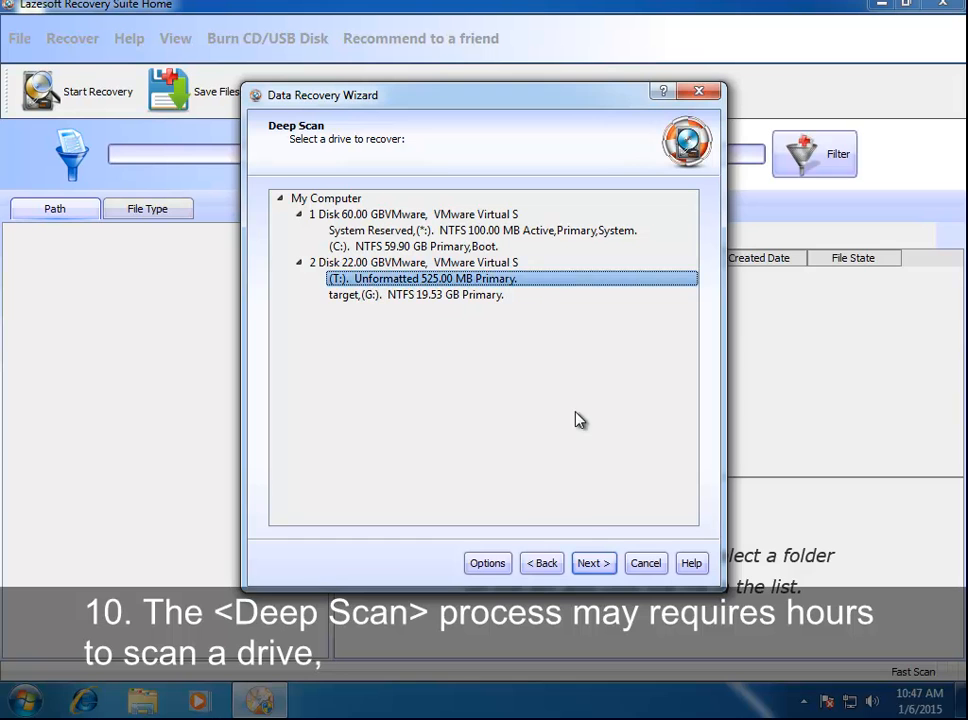
{"action": "left_click", "coordinate": [593, 563]}
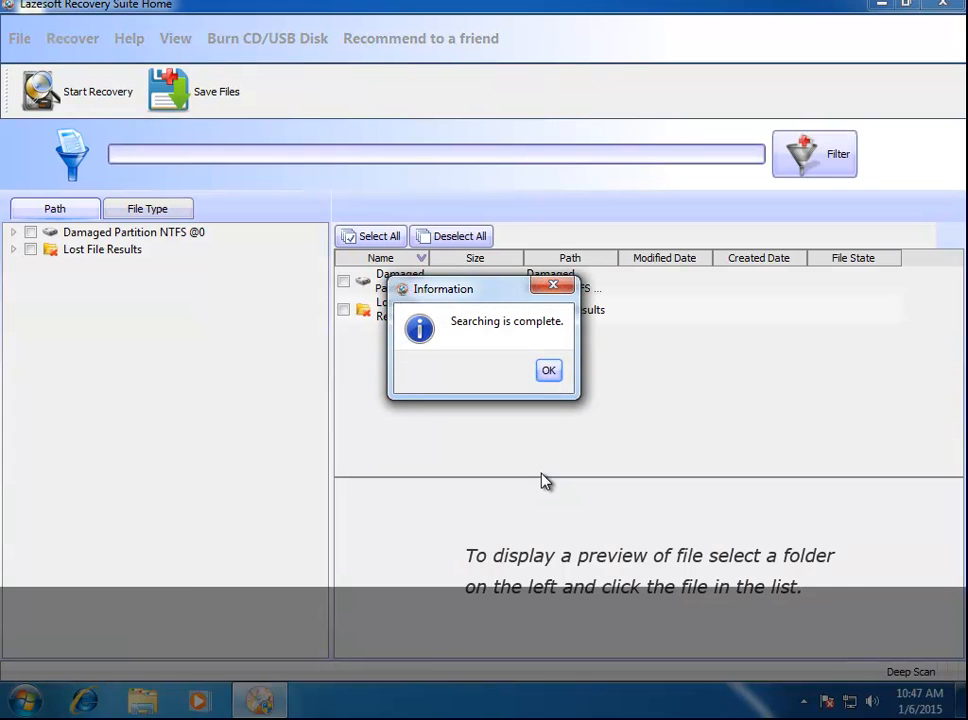
Dismiss the search-complete notice, browse Sample Pictures and Videos, and preview a picture
{"action": "left_click", "coordinate": [548, 370]}
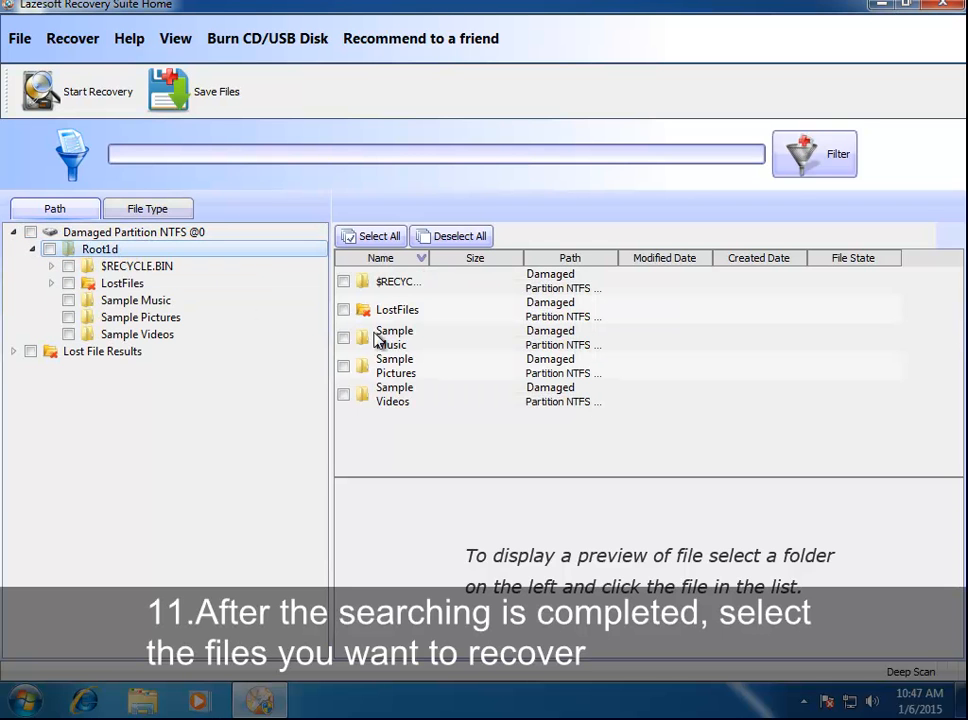
{"action": "left_click", "coordinate": [140, 317]}
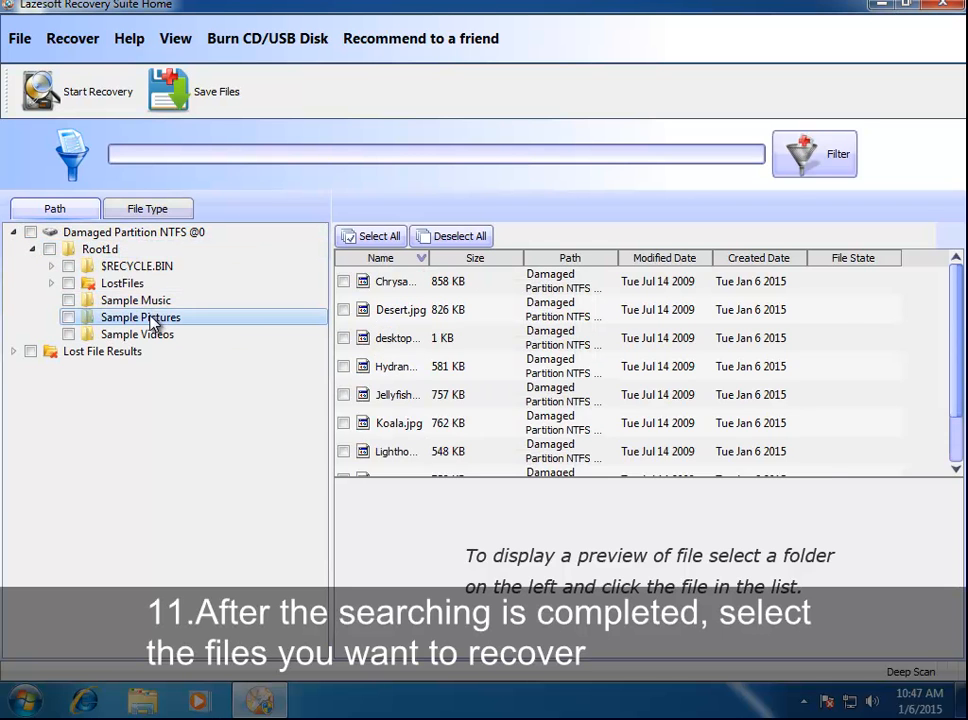
{"action": "left_click", "coordinate": [137, 334]}
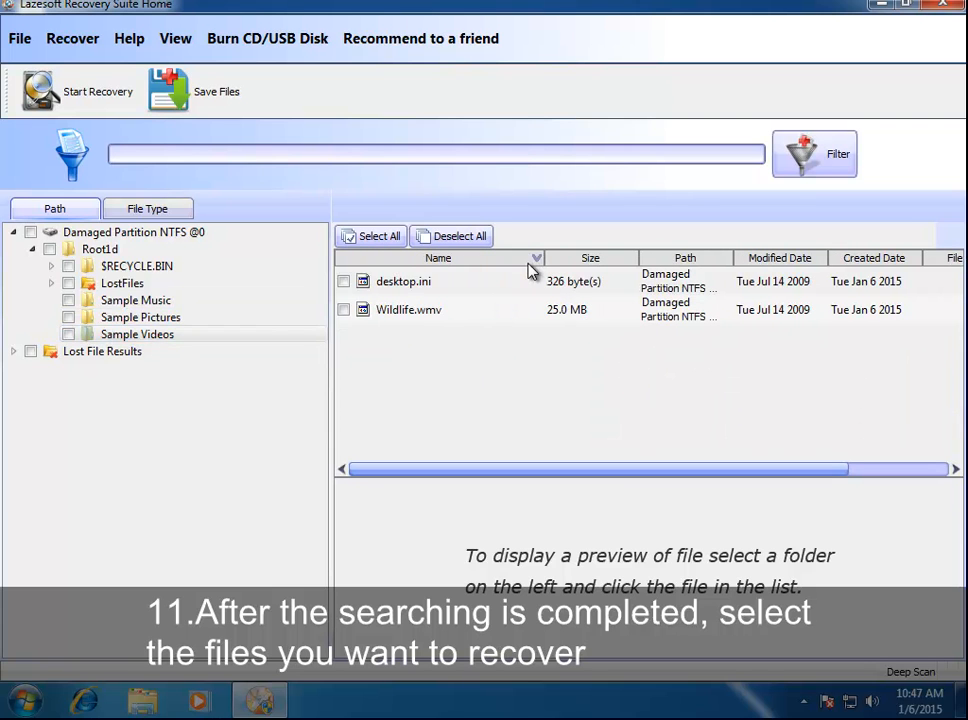
{"action": "left_click", "coordinate": [140, 317]}
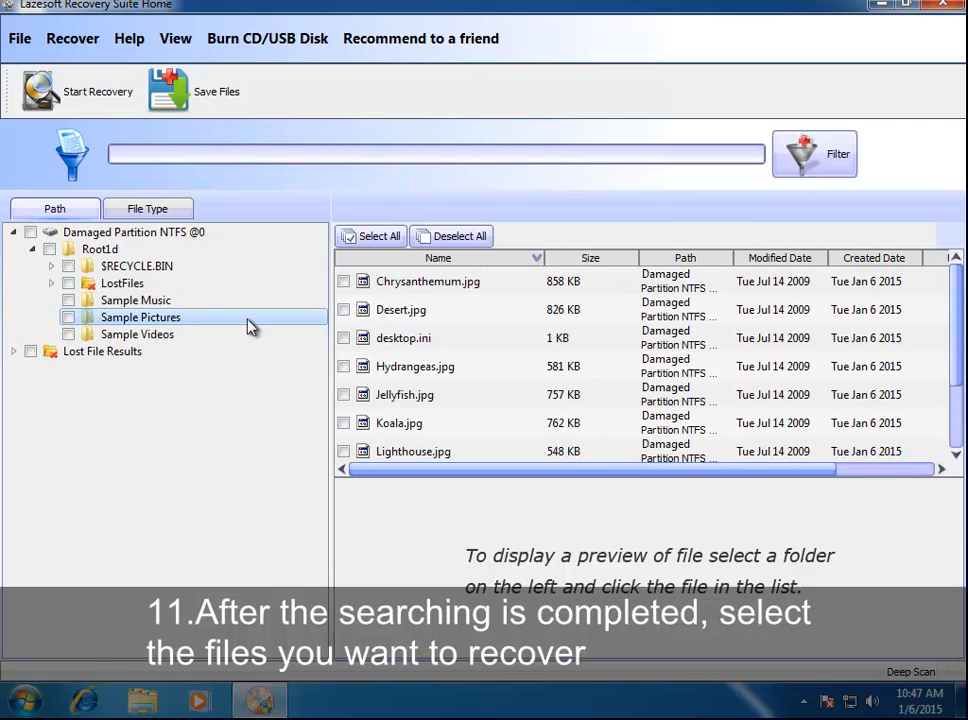
{"action": "left_click", "coordinate": [415, 366]}
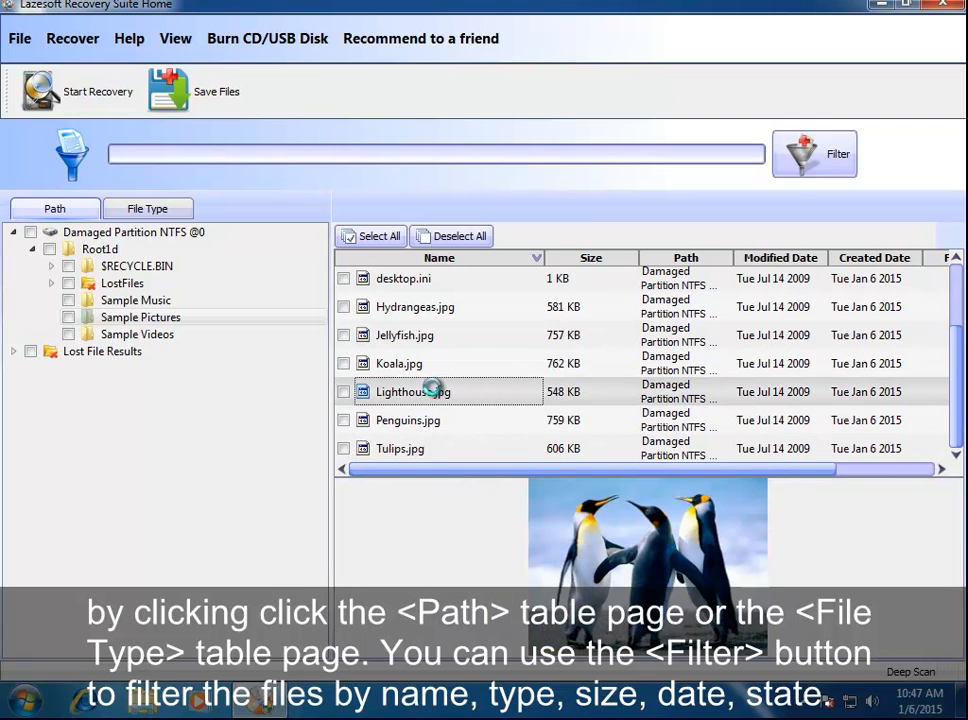
Preview another picture, browse Sample Videos and Music, preview a lost JPG, and open LostFiles
{"action": "left_click", "coordinate": [415, 307]}
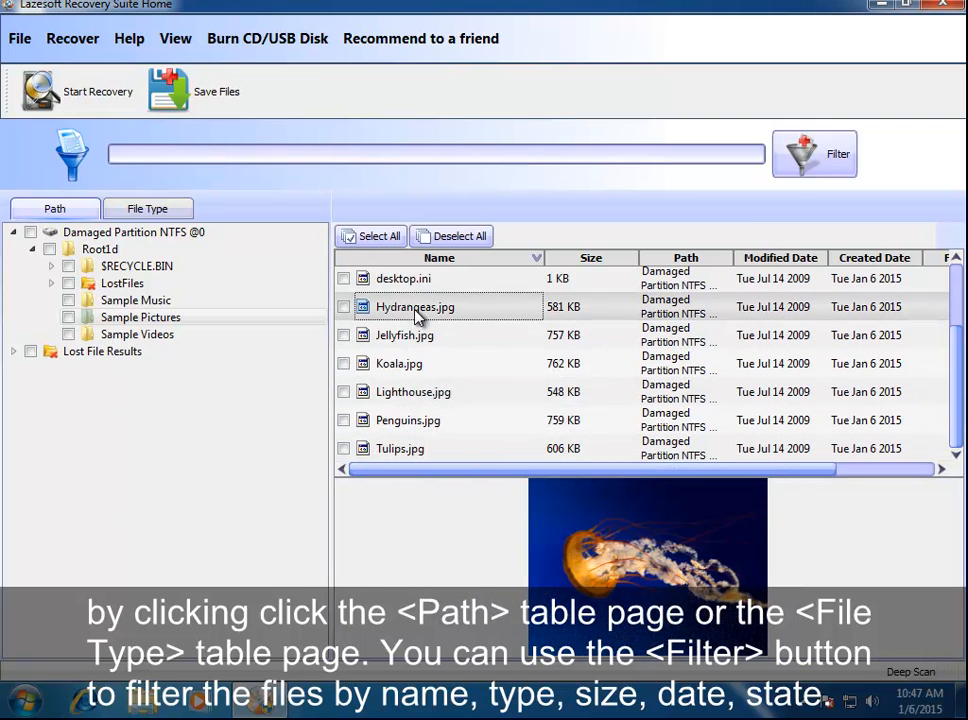
{"action": "left_click", "coordinate": [137, 334]}
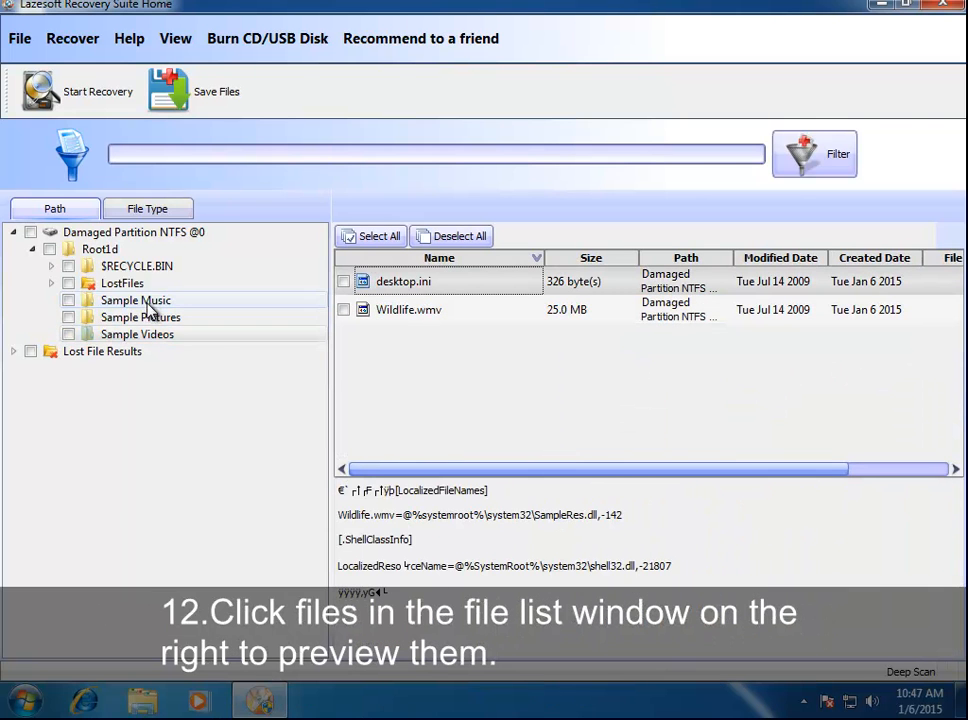
{"action": "left_click", "coordinate": [135, 300]}
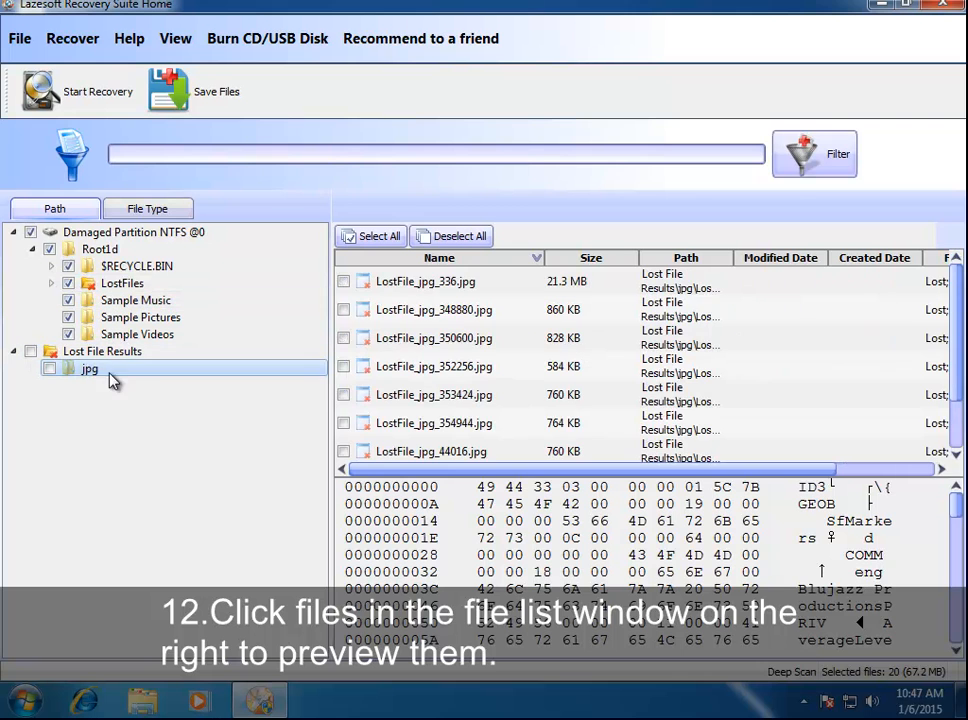
{"action": "left_click", "coordinate": [434, 391]}
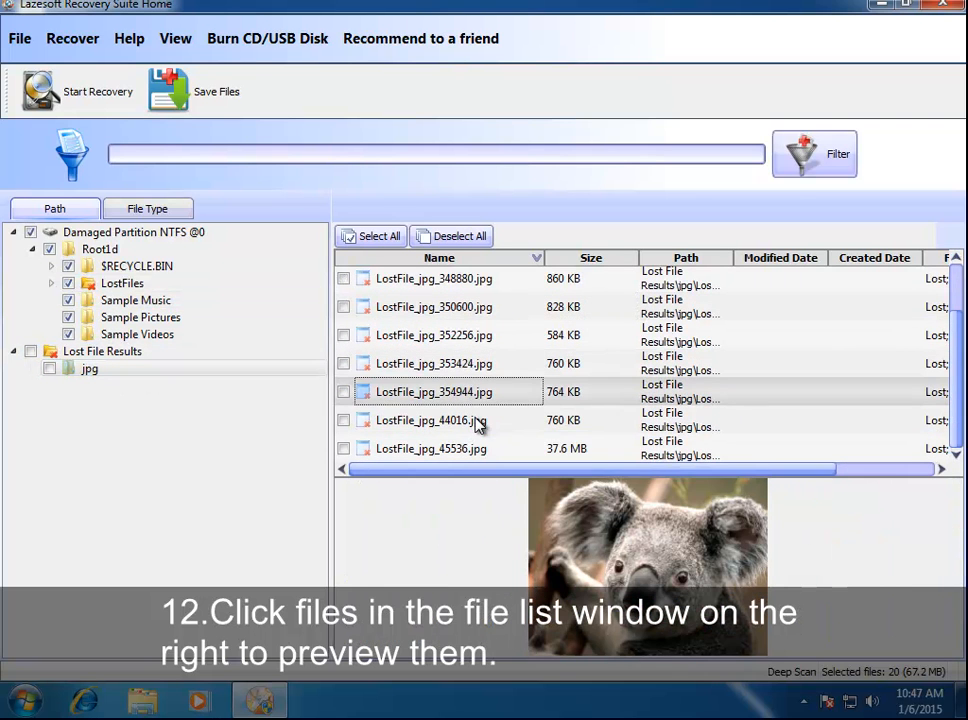
{"action": "left_click", "coordinate": [137, 265]}
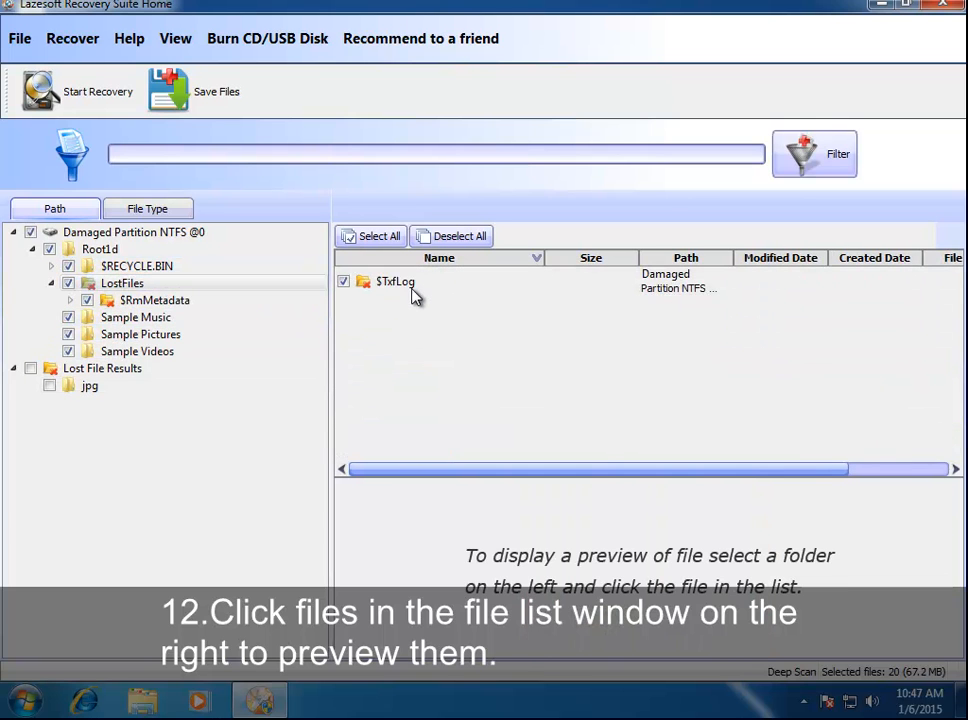
Browse $TxfLog, then exclude $RECYCLE.BIN so 15 files (47.2 MB) stay marked
{"action": "left_click", "coordinate": [160, 317]}
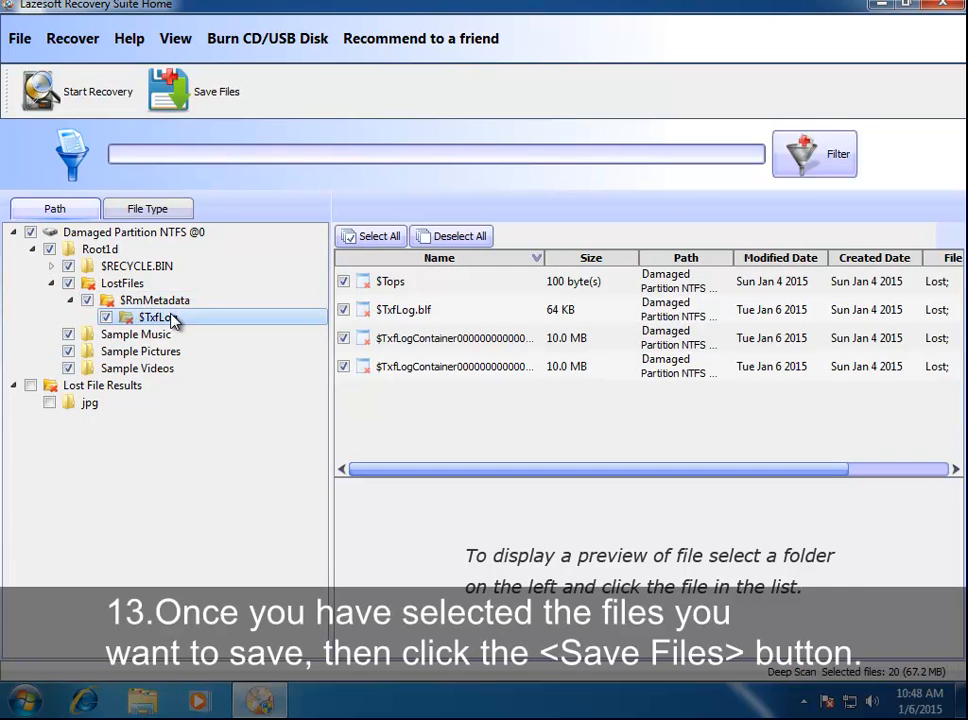
{"action": "left_click", "coordinate": [155, 300]}
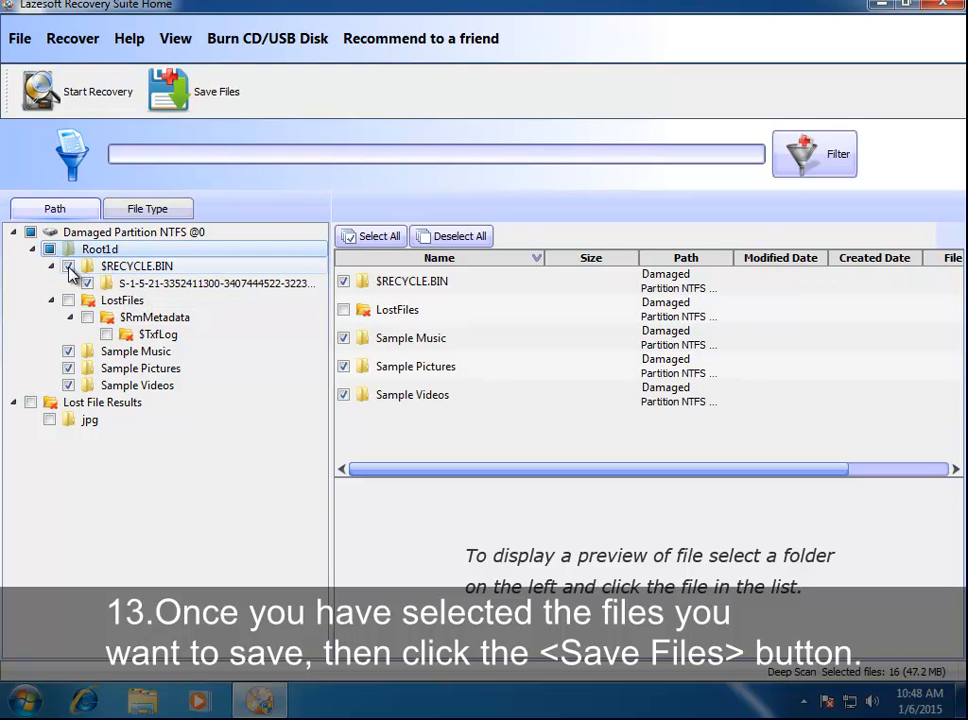
{"action": "left_click", "coordinate": [87, 282]}
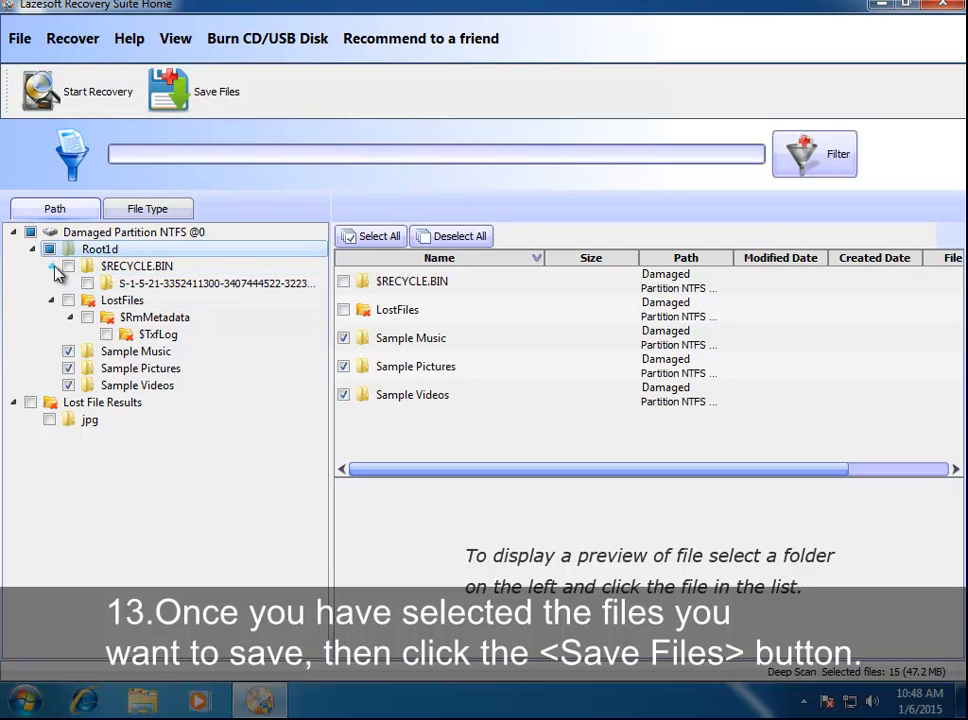
{"action": "left_click", "coordinate": [159, 317]}
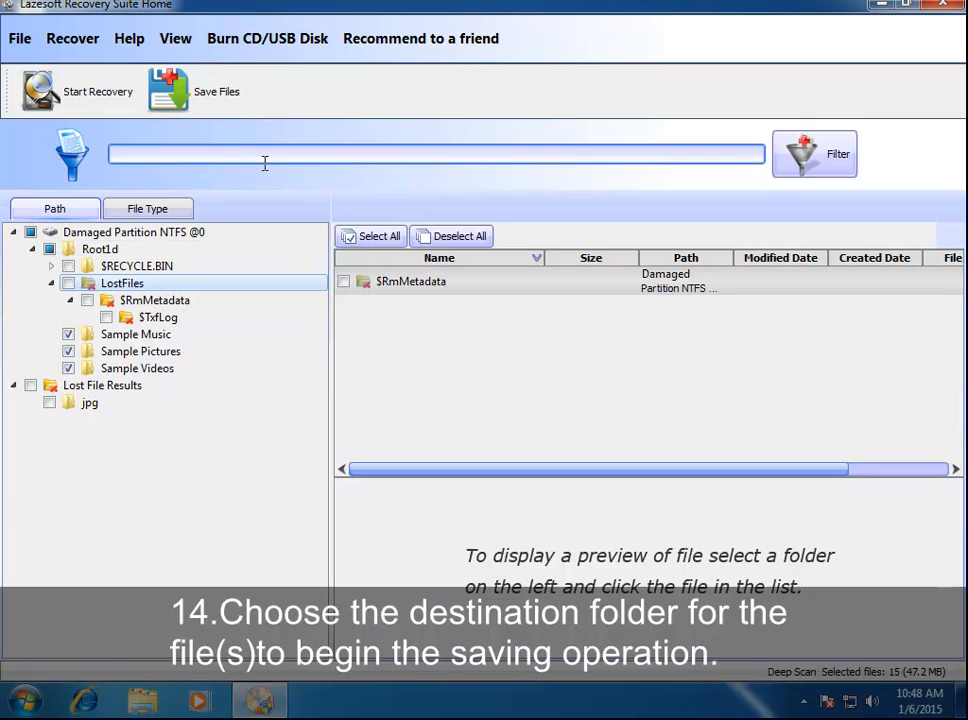
Save the 15 marked files to target (G:) and dismiss the success message
{"action": "left_click", "coordinate": [216, 91]}
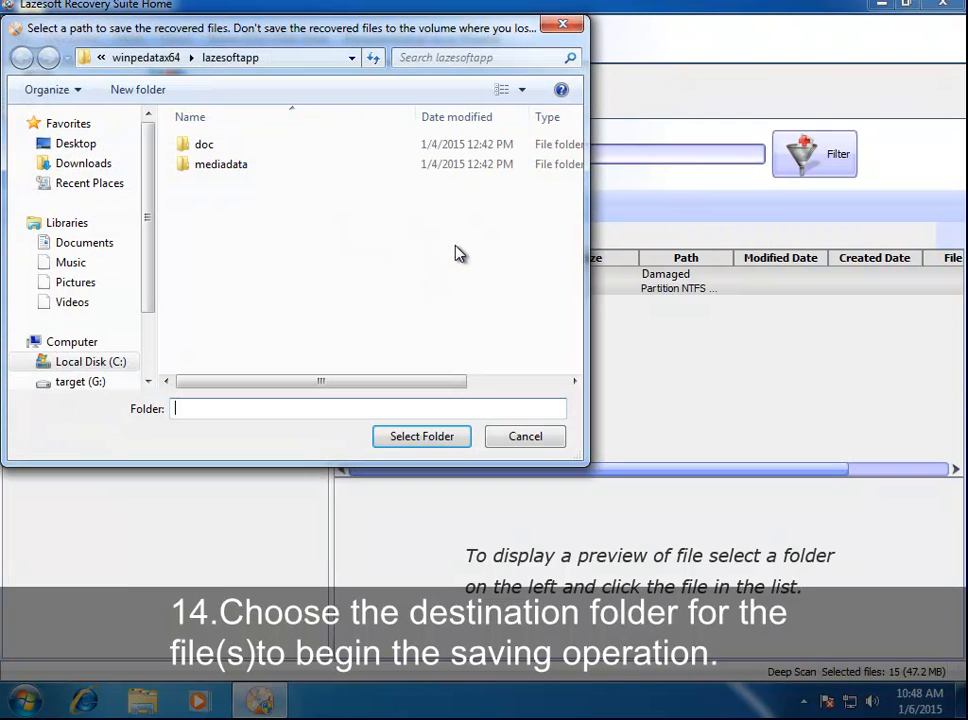
{"action": "scroll", "scroll_direction": "down", "scroll_amount": 3}
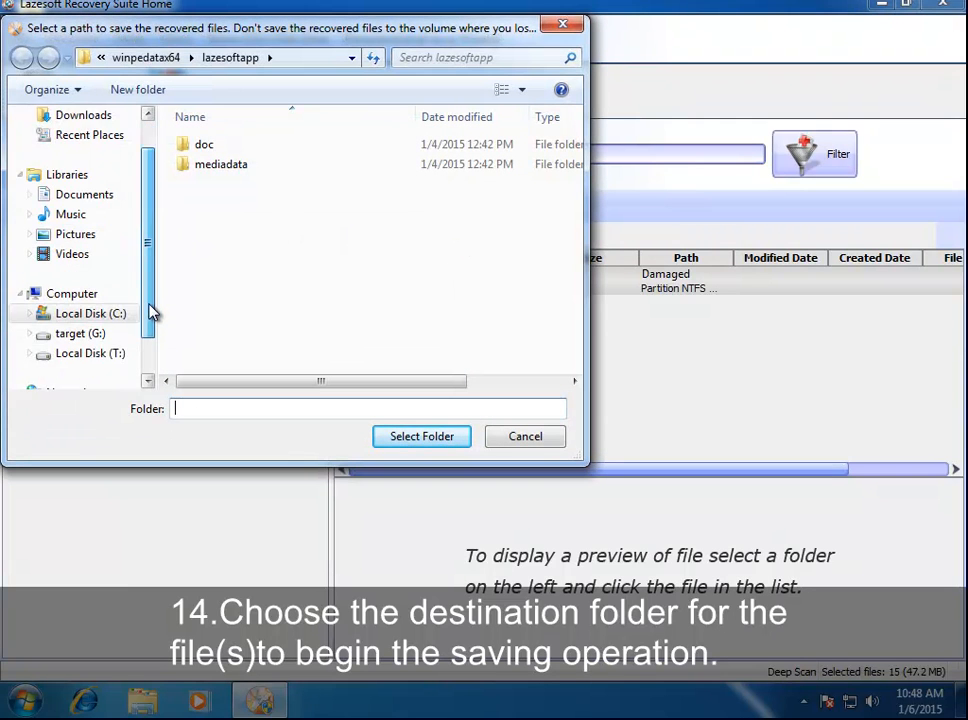
{"action": "scroll", "scroll_direction": "down", "scroll_amount": 3}
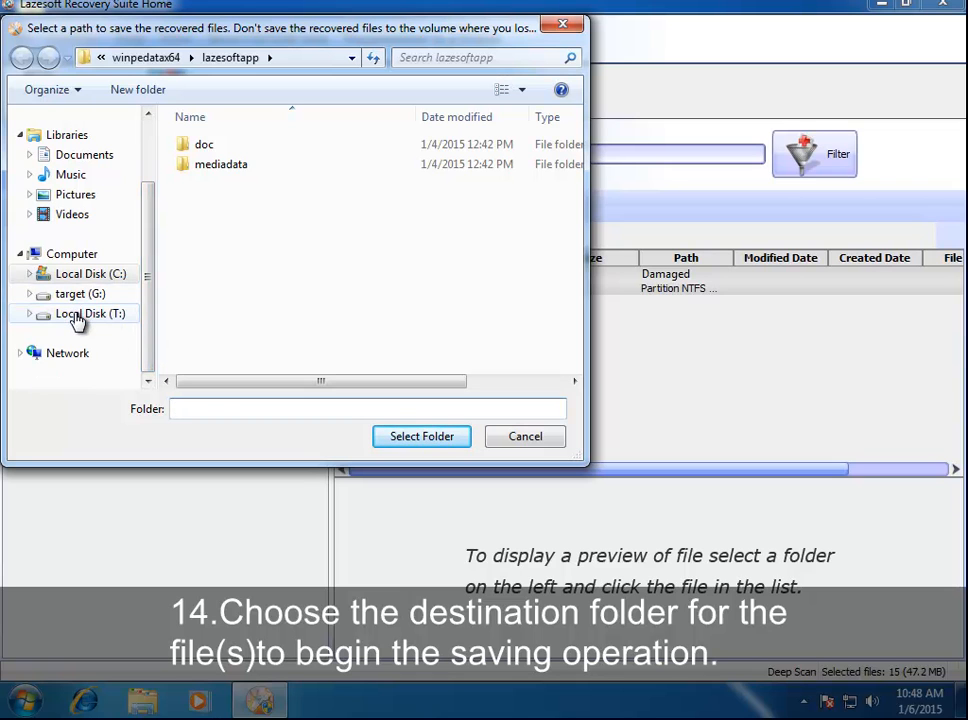
{"action": "left_click", "coordinate": [80, 293]}
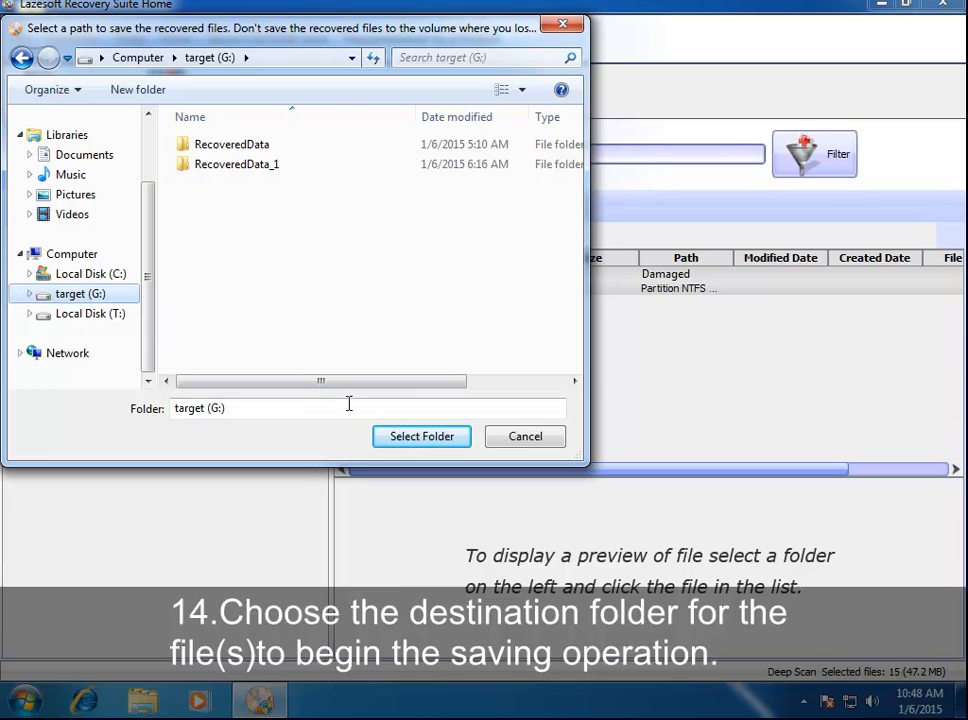
{"action": "left_click", "coordinate": [421, 436]}
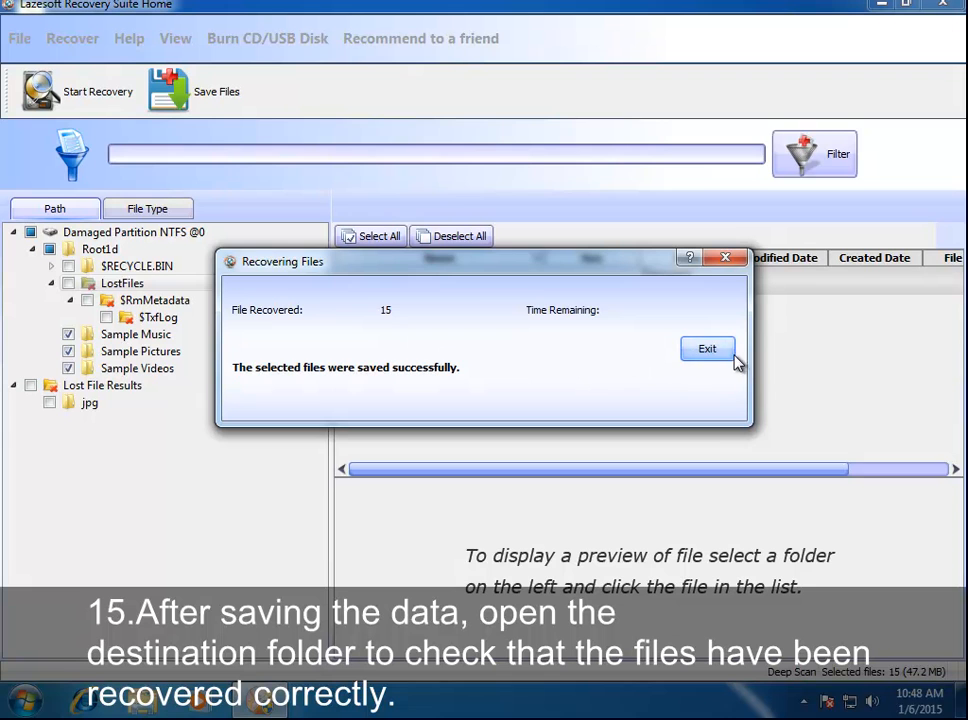
{"action": "left_click", "coordinate": [707, 348]}
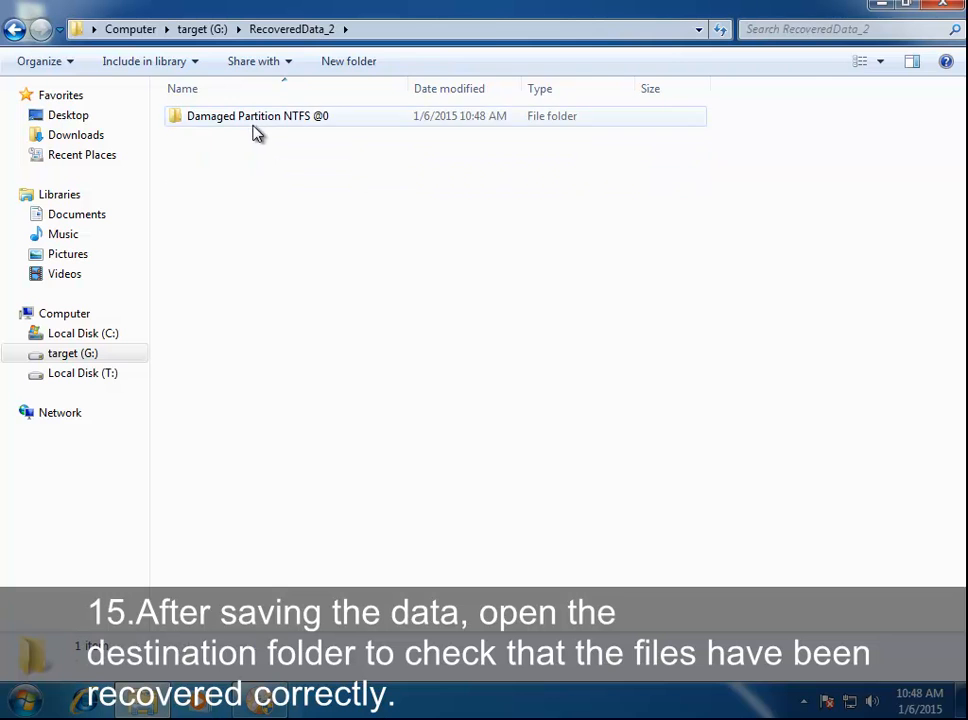
Open the recovered Damaged Partition folder on G:, check Sample Music, then open Sample Pictures
{"action": "double_click", "coordinate": [257, 116]}
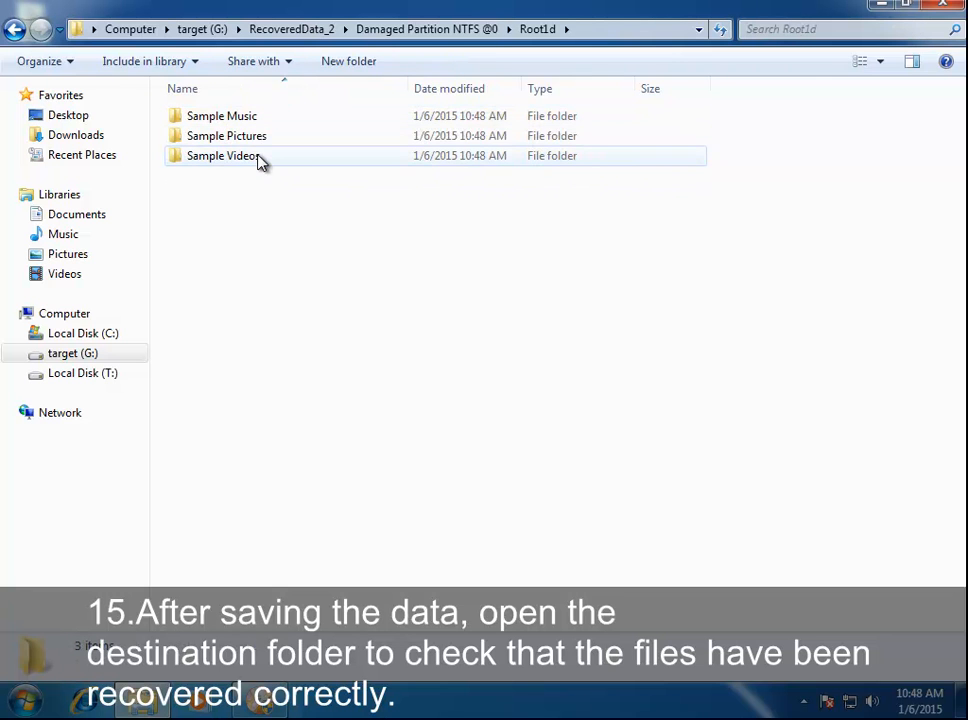
{"action": "double_click", "coordinate": [221, 115]}
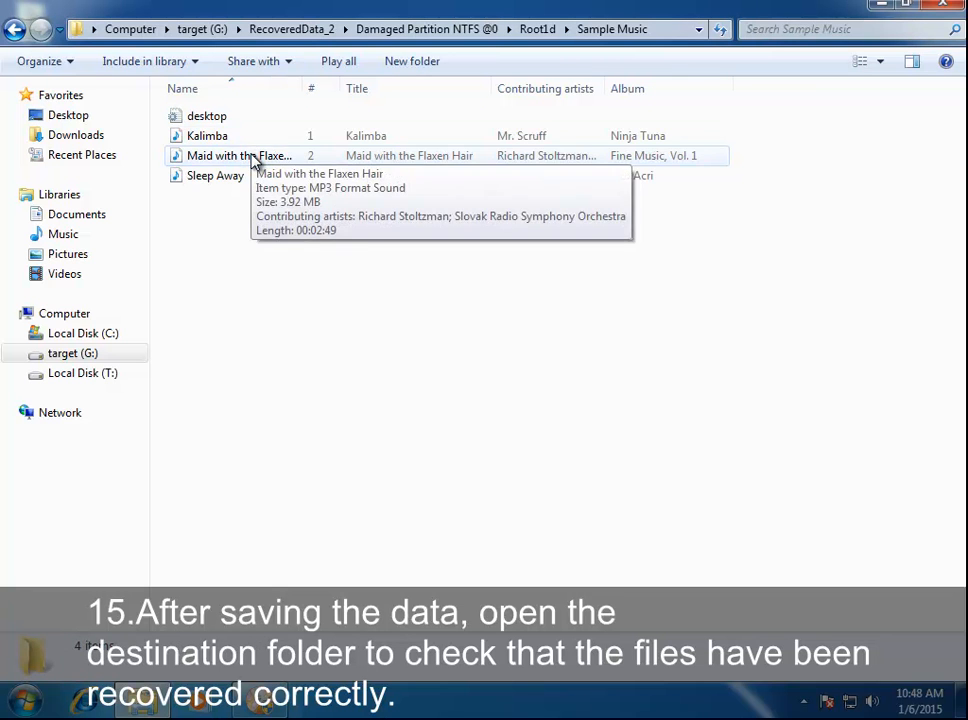
{"action": "left_click", "coordinate": [207, 135]}
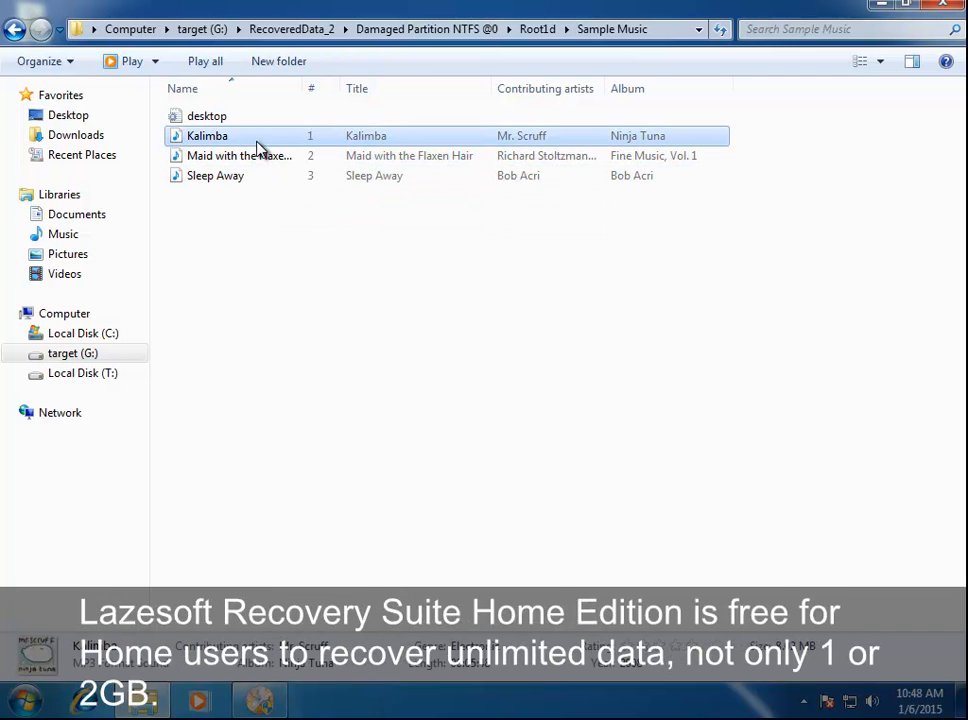
{"action": "left_click", "coordinate": [240, 155]}
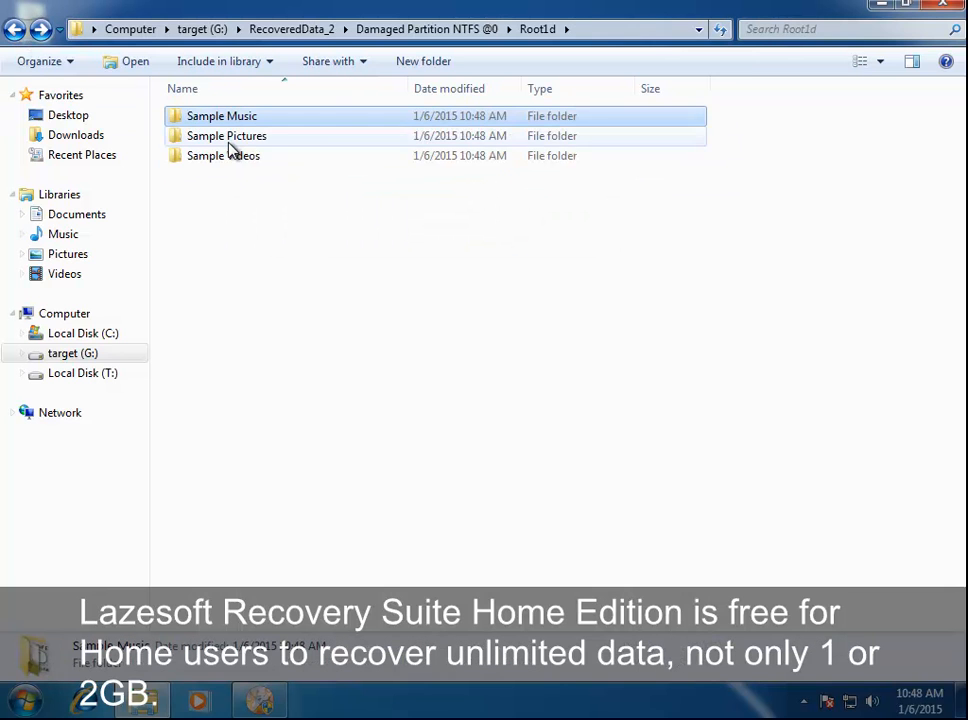
{"action": "double_click", "coordinate": [226, 135]}
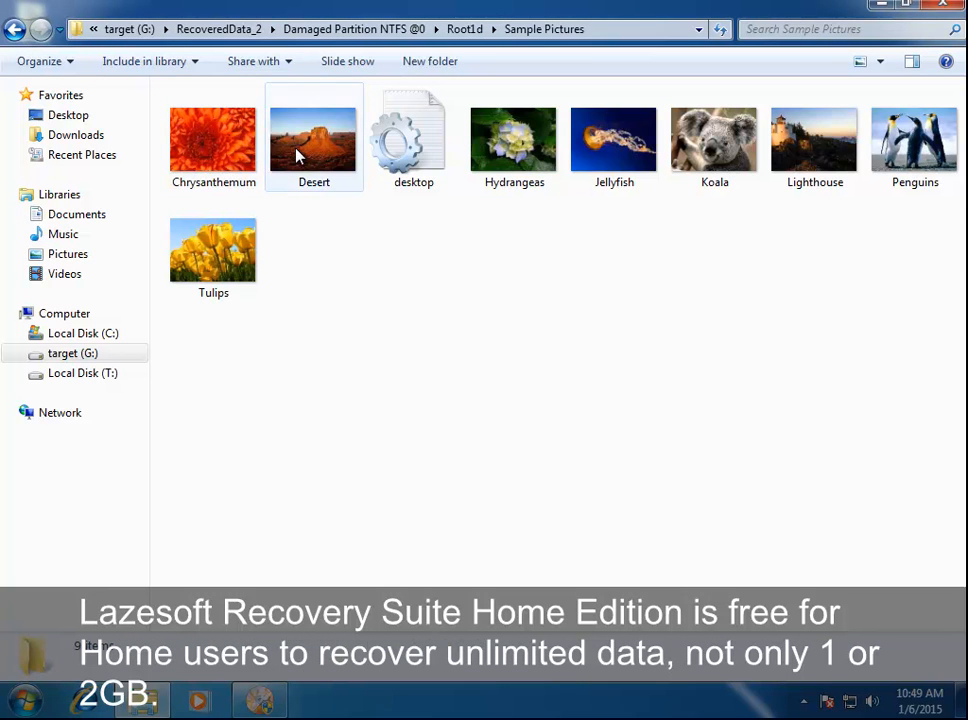